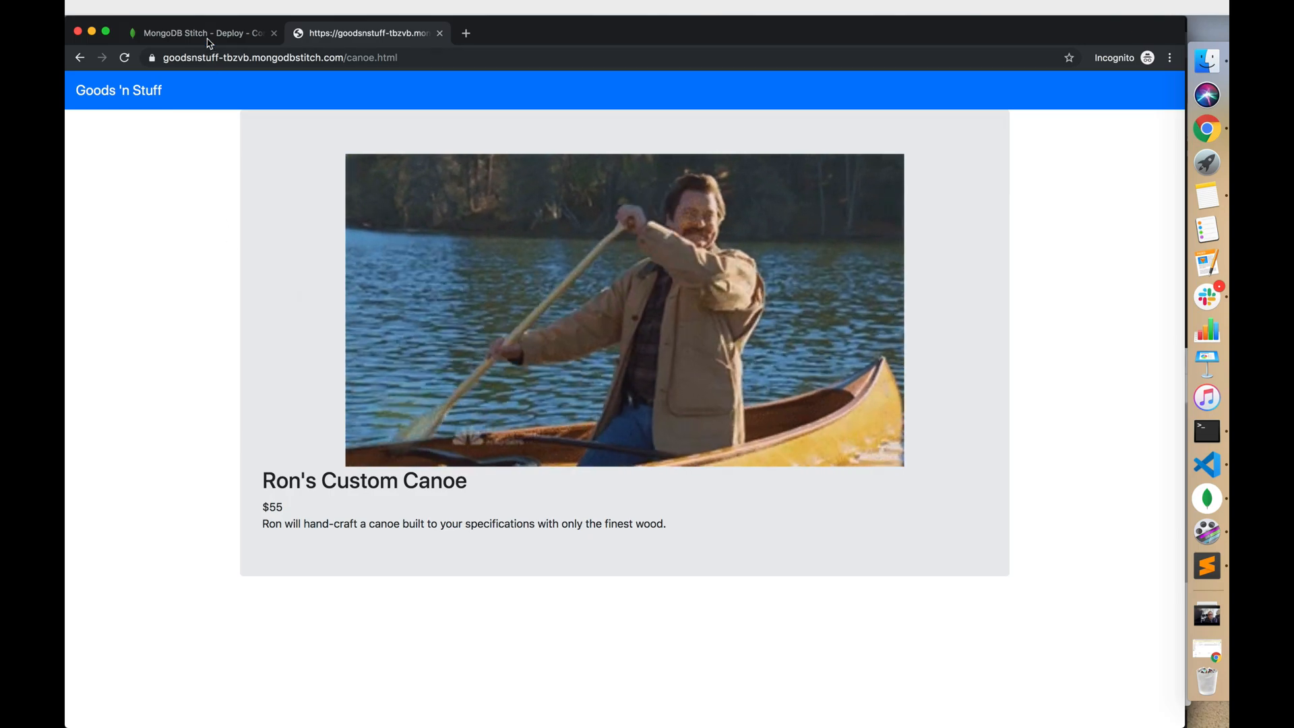
Switch to the MongoDB Stitch tab showing GoodsNStuff's Deploy configuration
{"action": "left_click", "coordinate": [202, 33]}
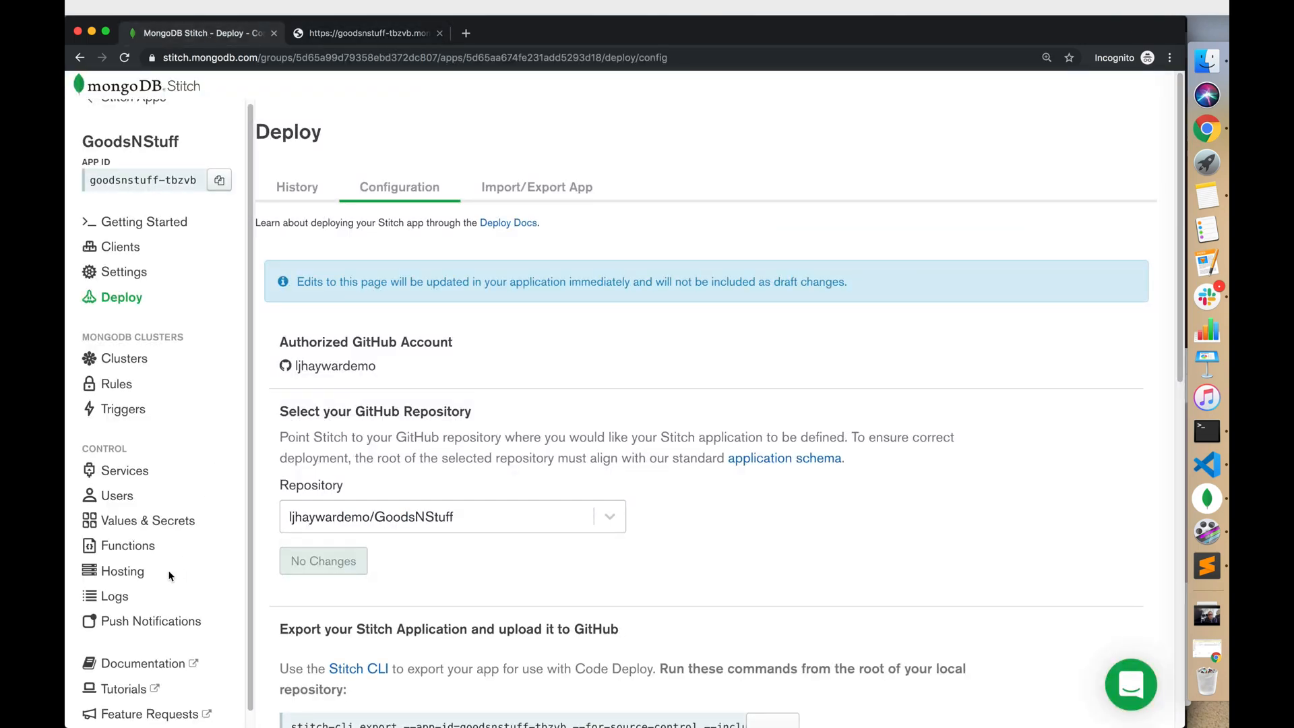
{"action": "mouse_move", "coordinate": [174, 574]}
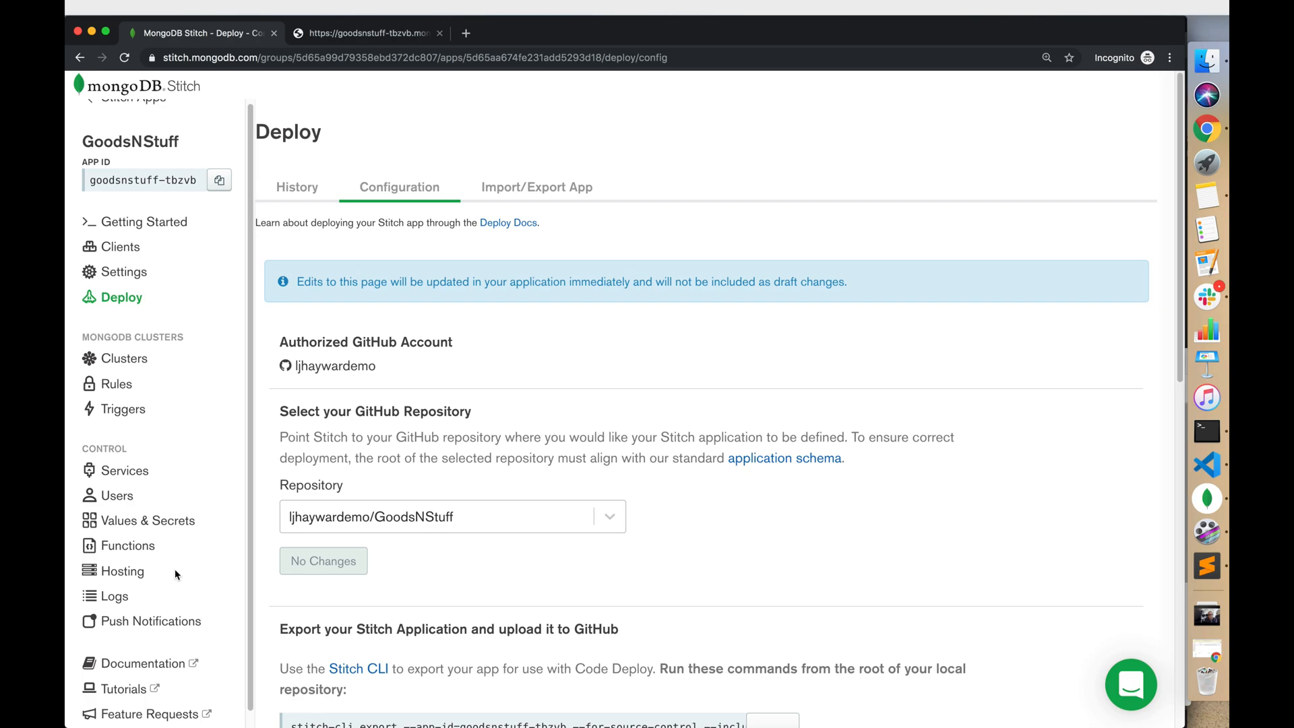
{"action": "mouse_move", "coordinate": [1206, 465]}
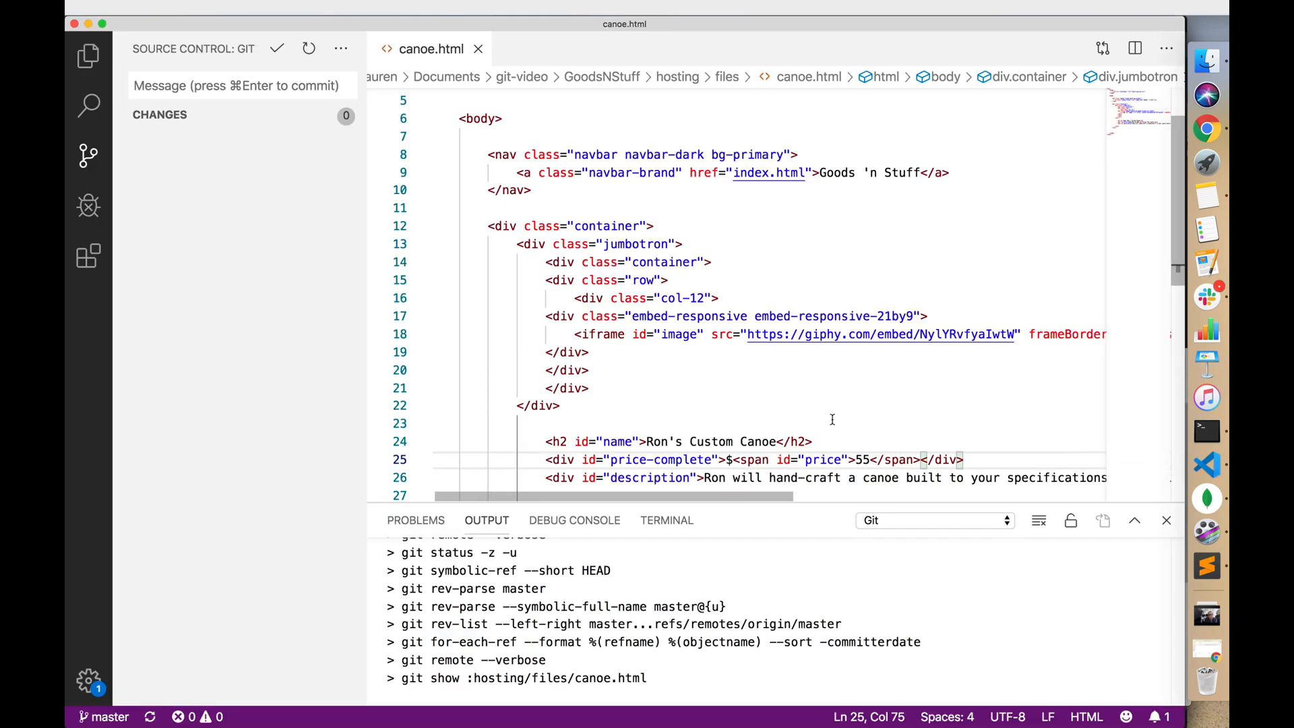
Replace the canoe price 55 with 60 on line 25 of canoe.html
{"action": "double_click", "coordinate": [860, 460]}
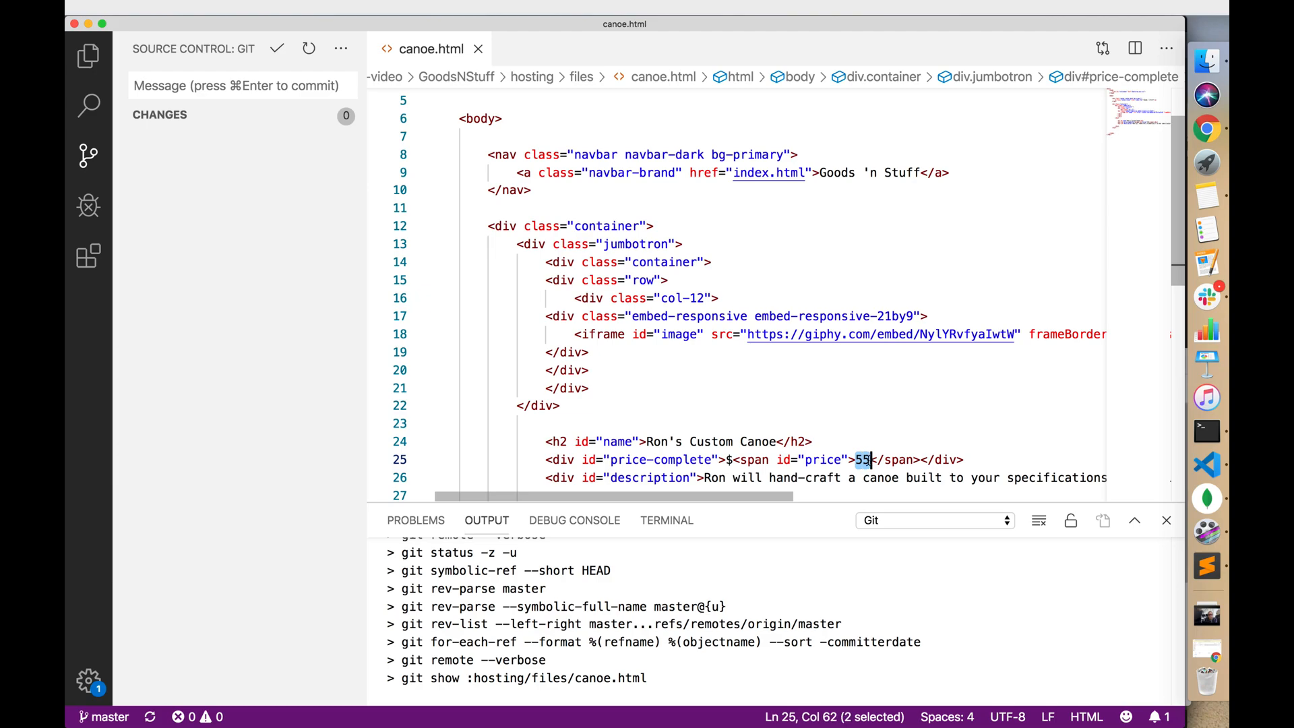
{"action": "type", "text": "60"}
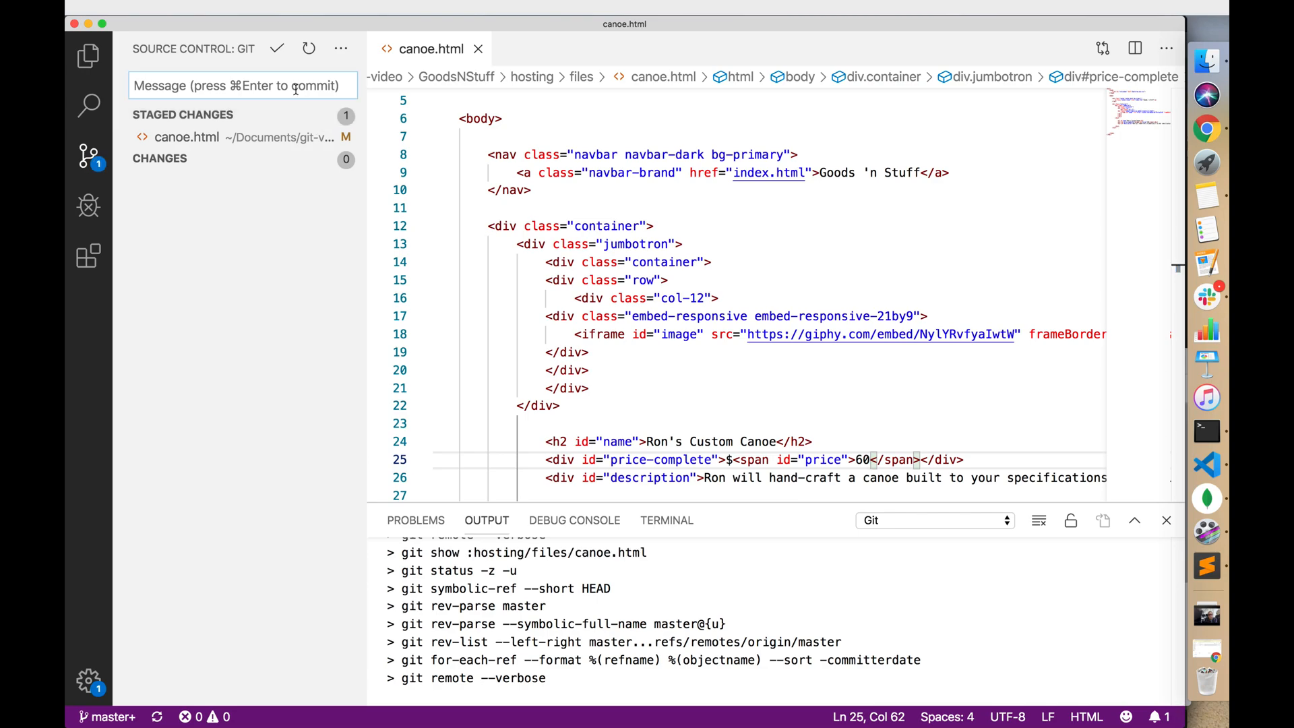
Commit with message 'Increase the price' and publish the branch to origin
{"action": "left_click", "coordinate": [239, 85]}
{"action": "type", "text": "Increase the pric"}
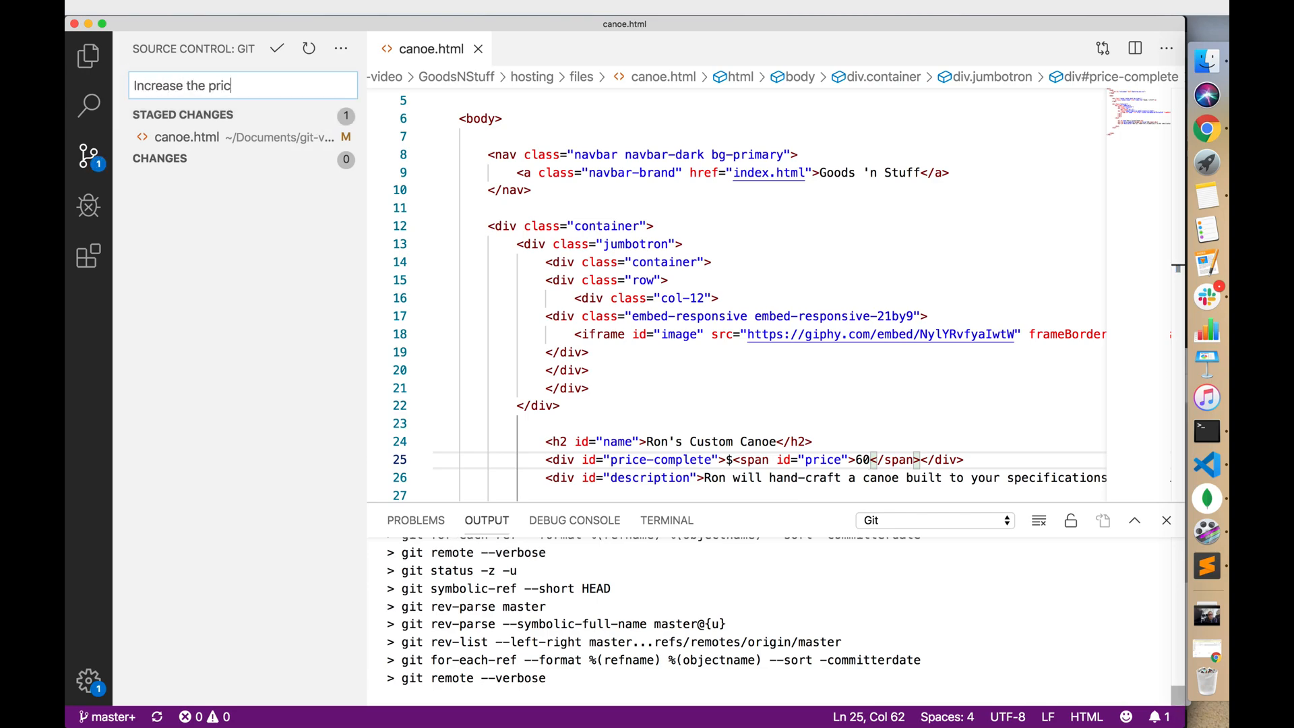
{"action": "left_click", "coordinate": [277, 47]}
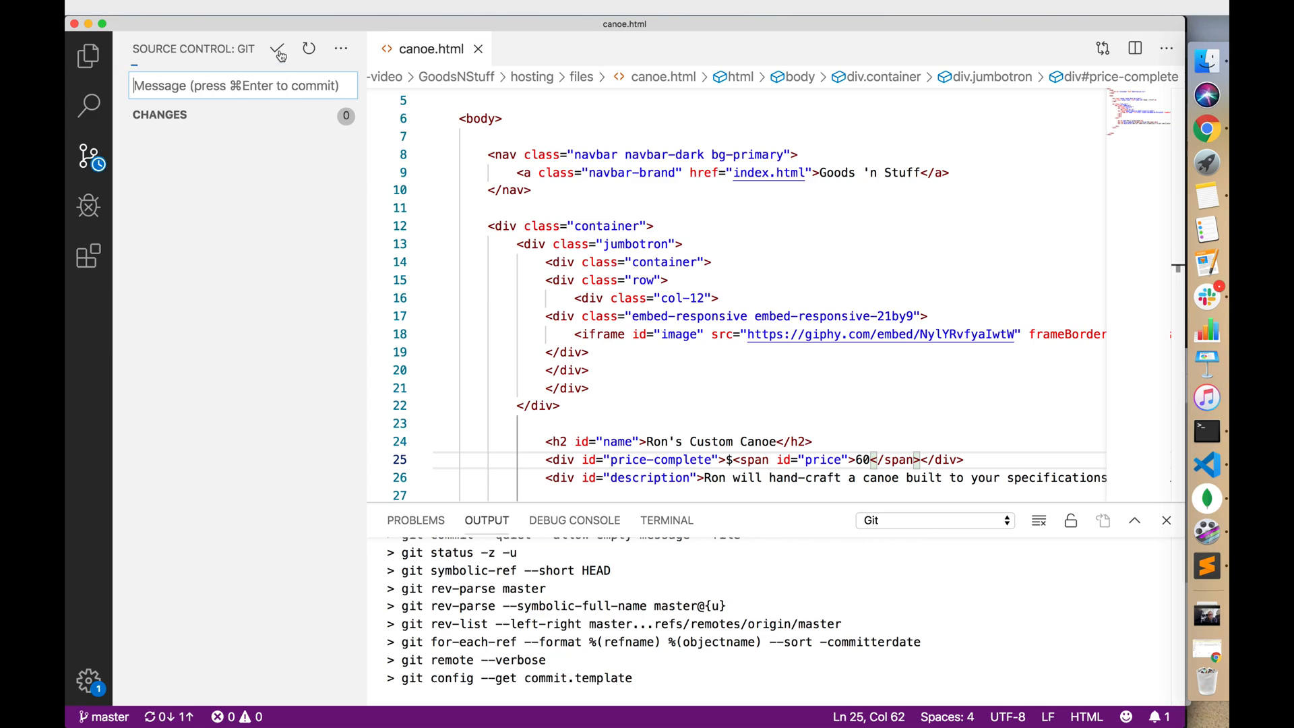
{"action": "left_click", "coordinate": [339, 47]}
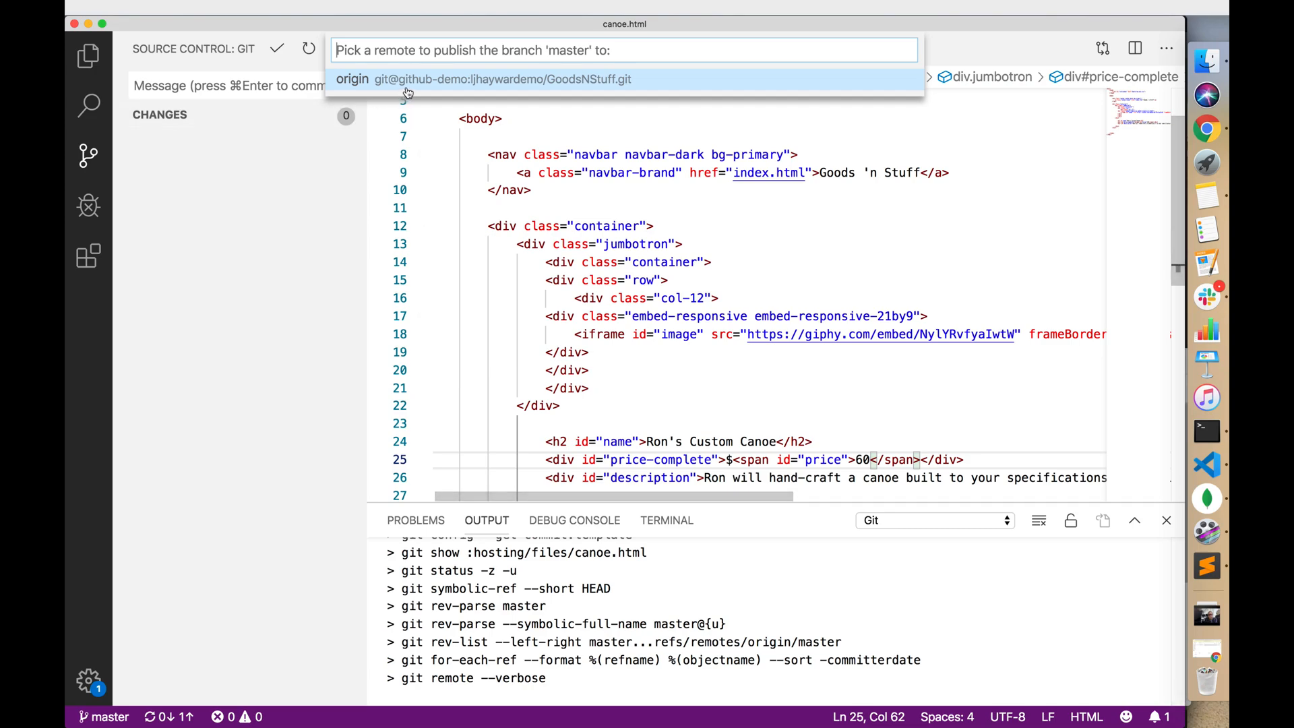
{"action": "left_click", "coordinate": [353, 80]}
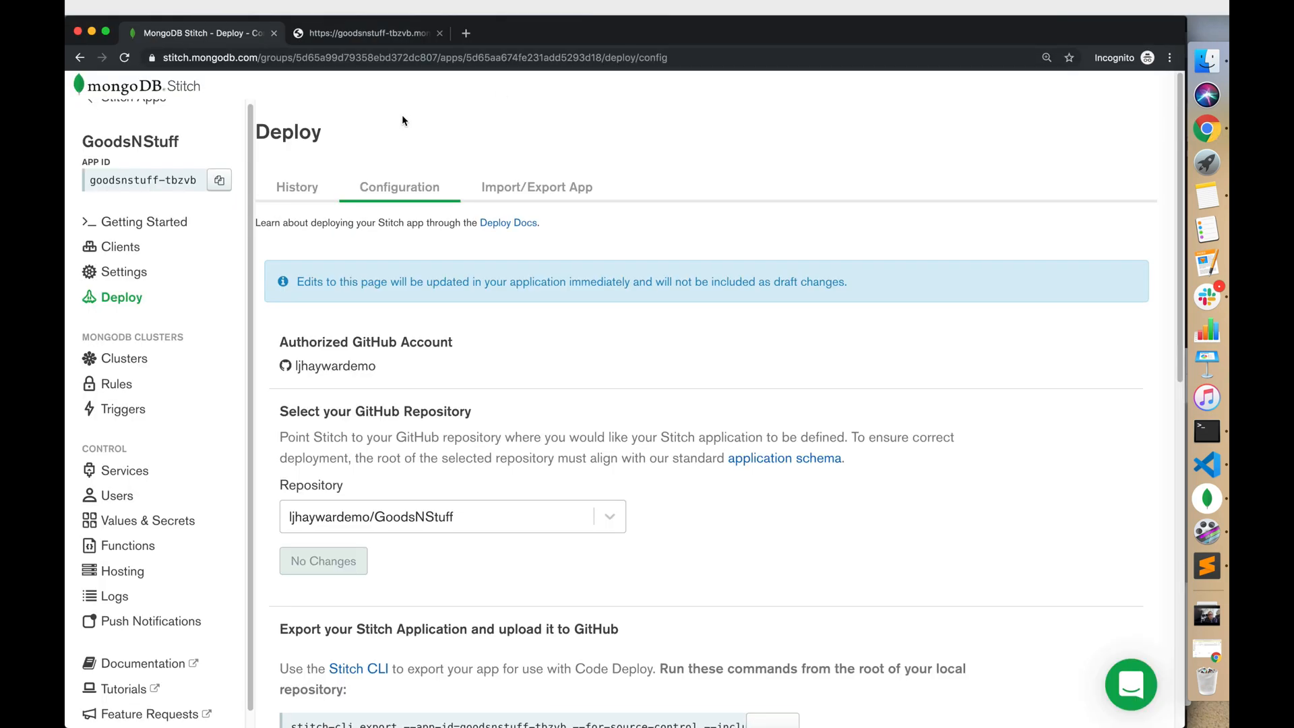
Refresh Deploy History until commit b22a0c9 shows Successful, then view it on GitHub
{"action": "left_click", "coordinate": [296, 187]}
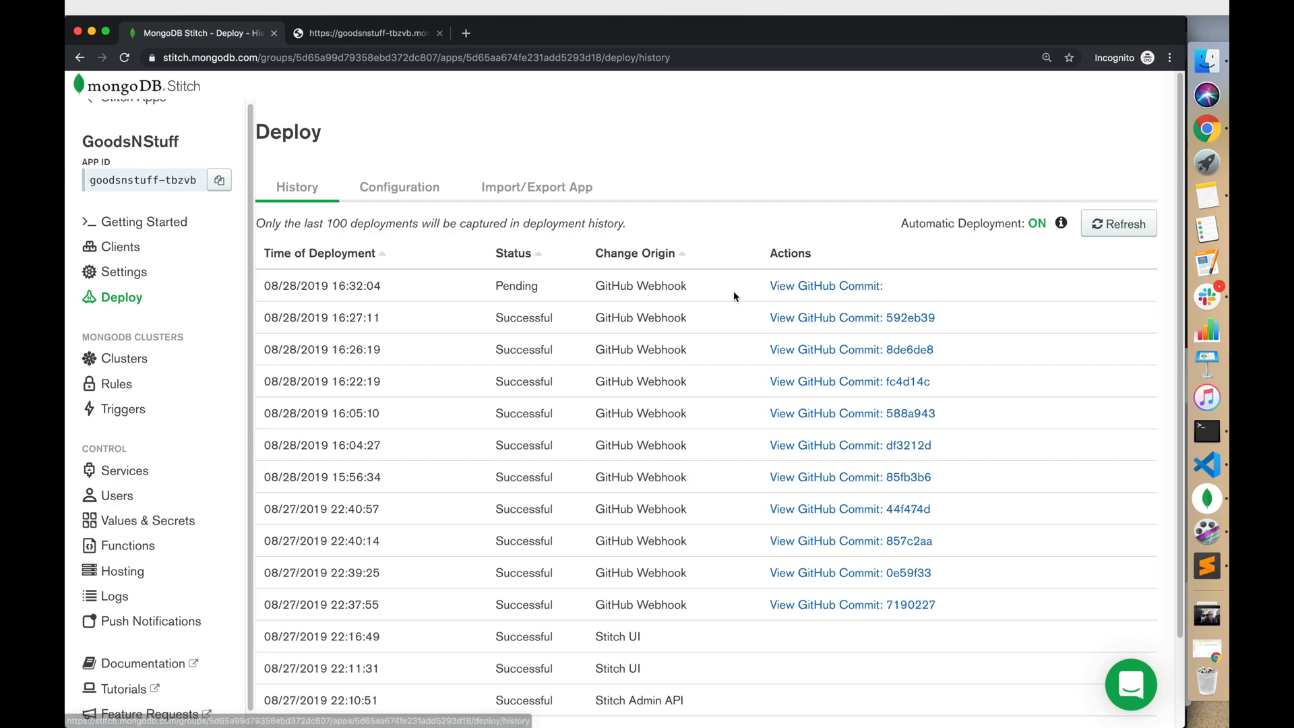
{"action": "mouse_move", "coordinate": [869, 292]}
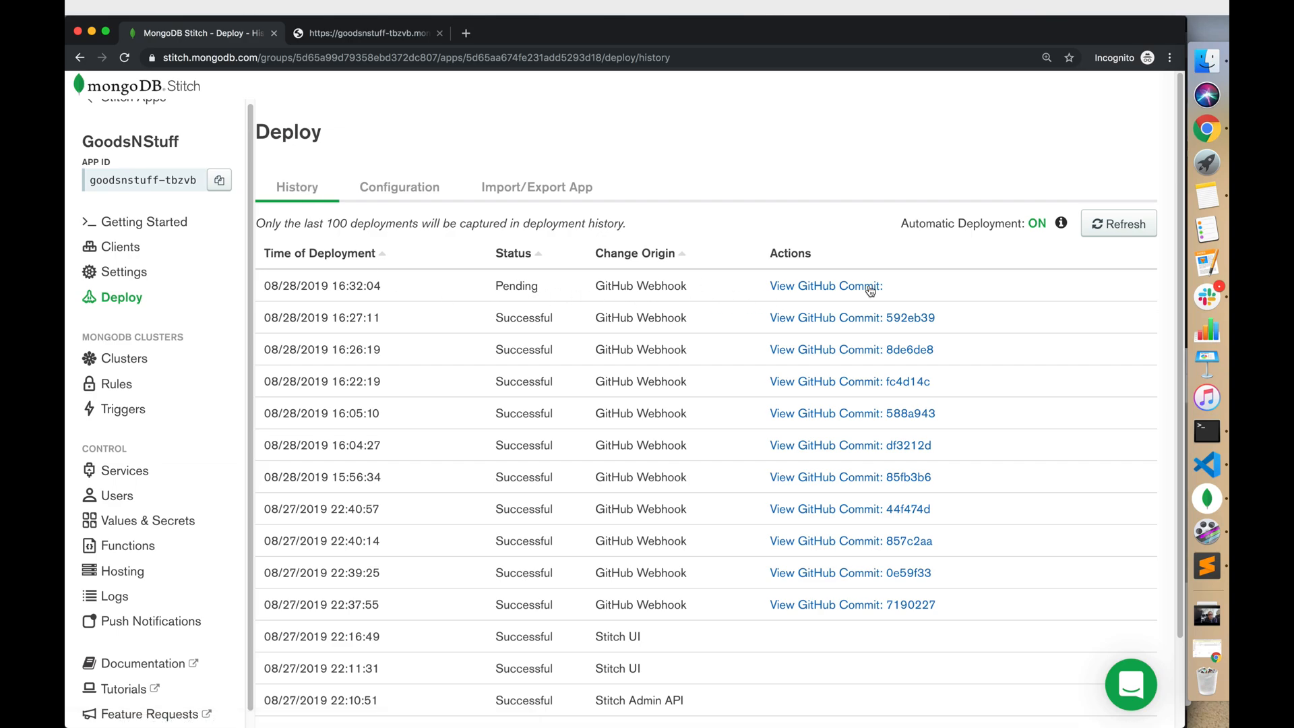
{"action": "left_click", "coordinate": [1118, 224]}
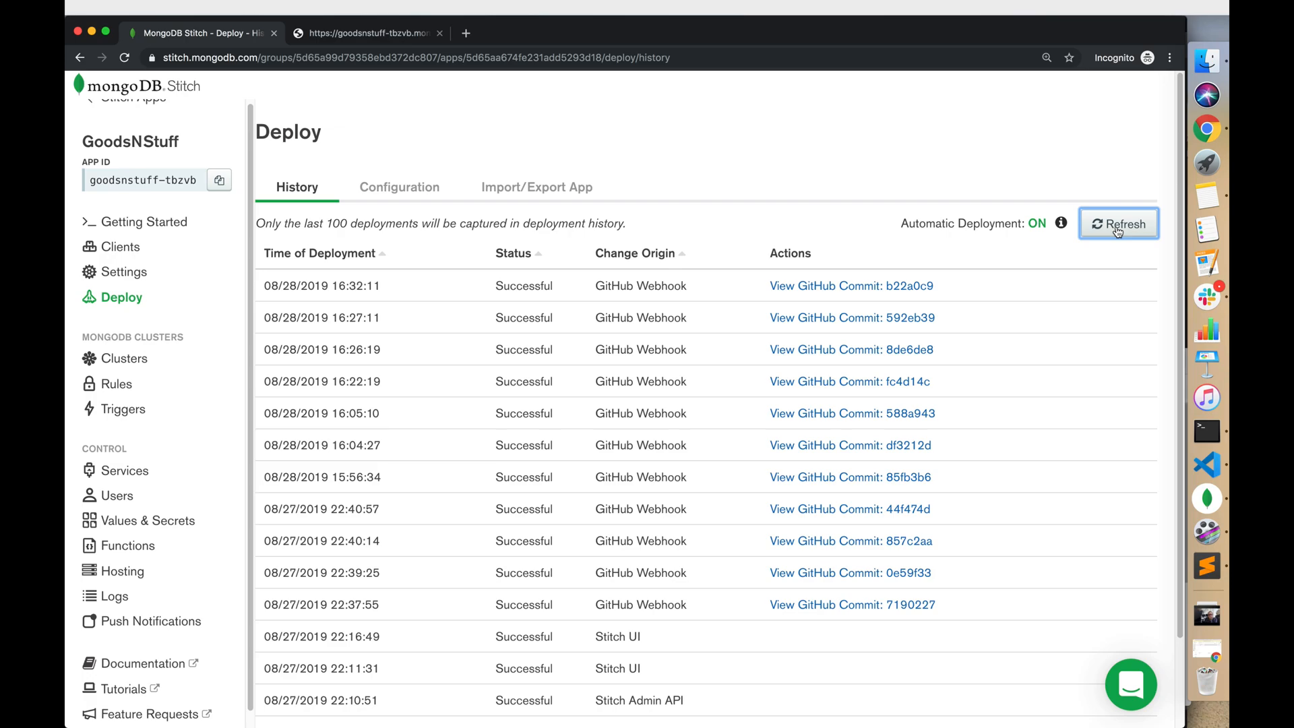
{"action": "mouse_move", "coordinate": [850, 286]}
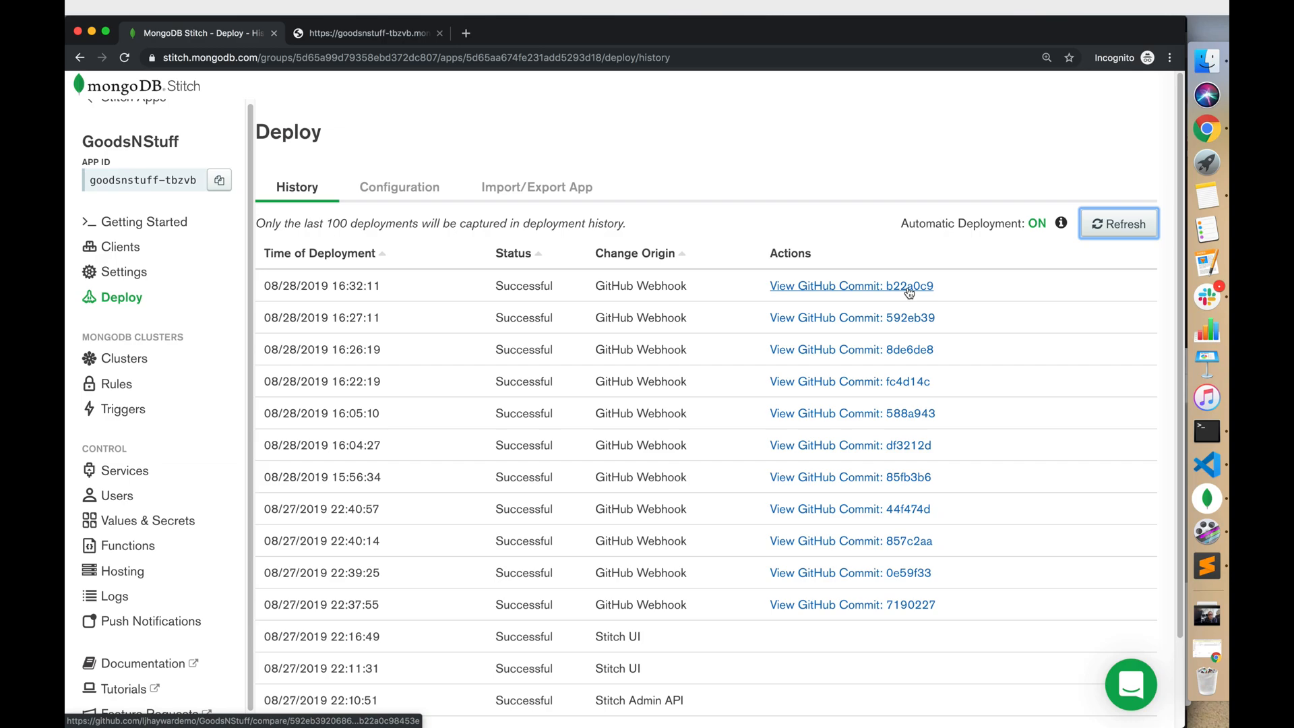
{"action": "left_click", "coordinate": [851, 286]}
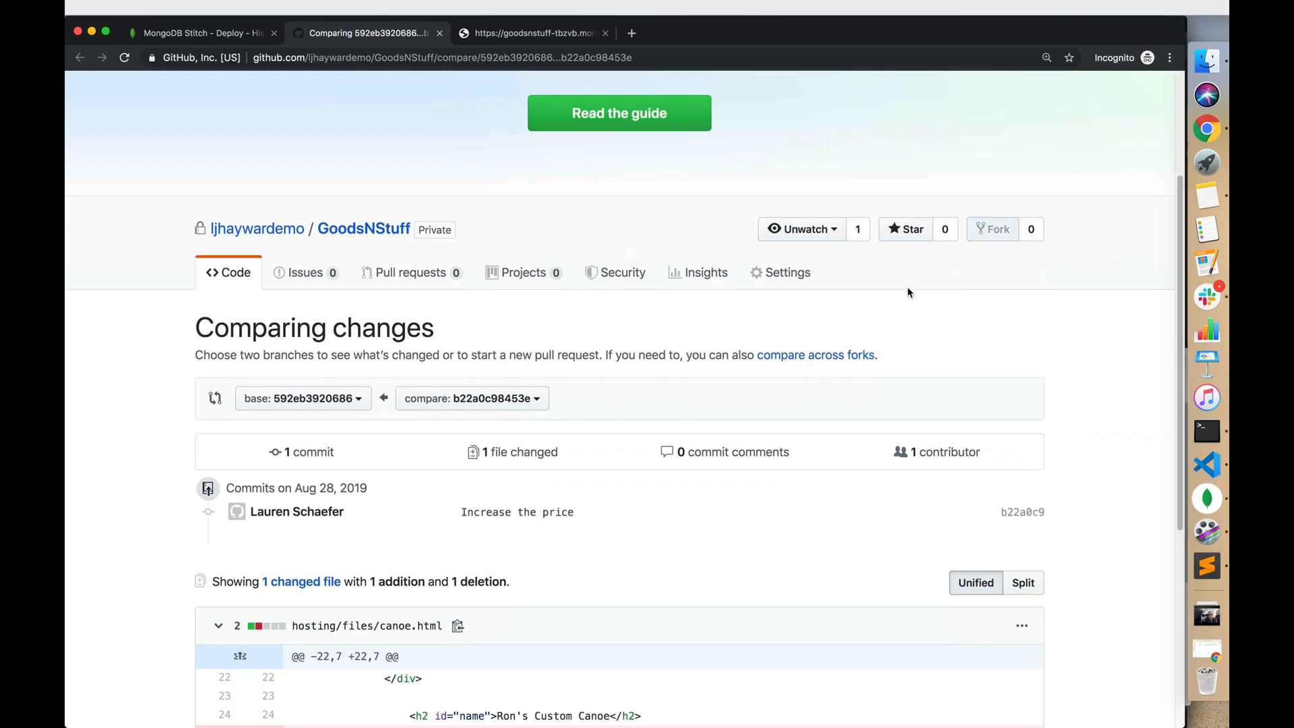
Review the canoe.html diff changing 55 to 60, then return to the live page
{"action": "scroll", "scroll_direction": "down", "scroll_amount": 3}
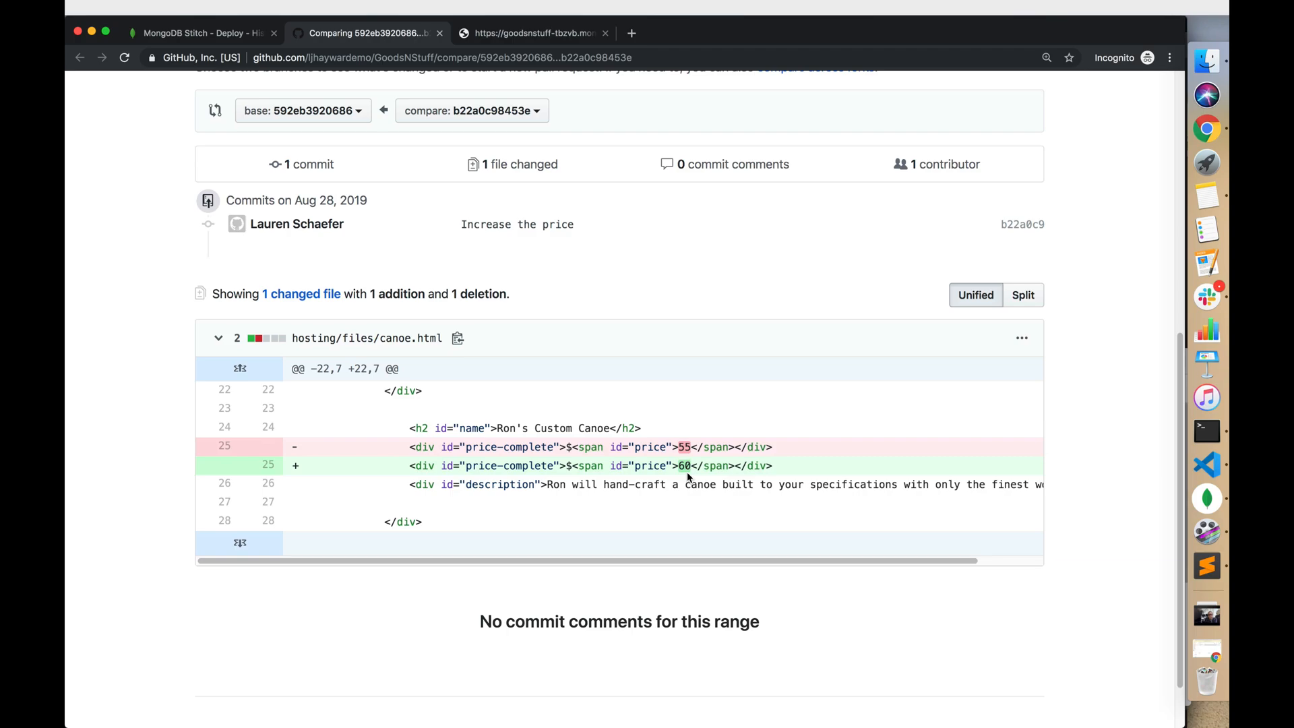
{"action": "left_click", "coordinate": [532, 33]}
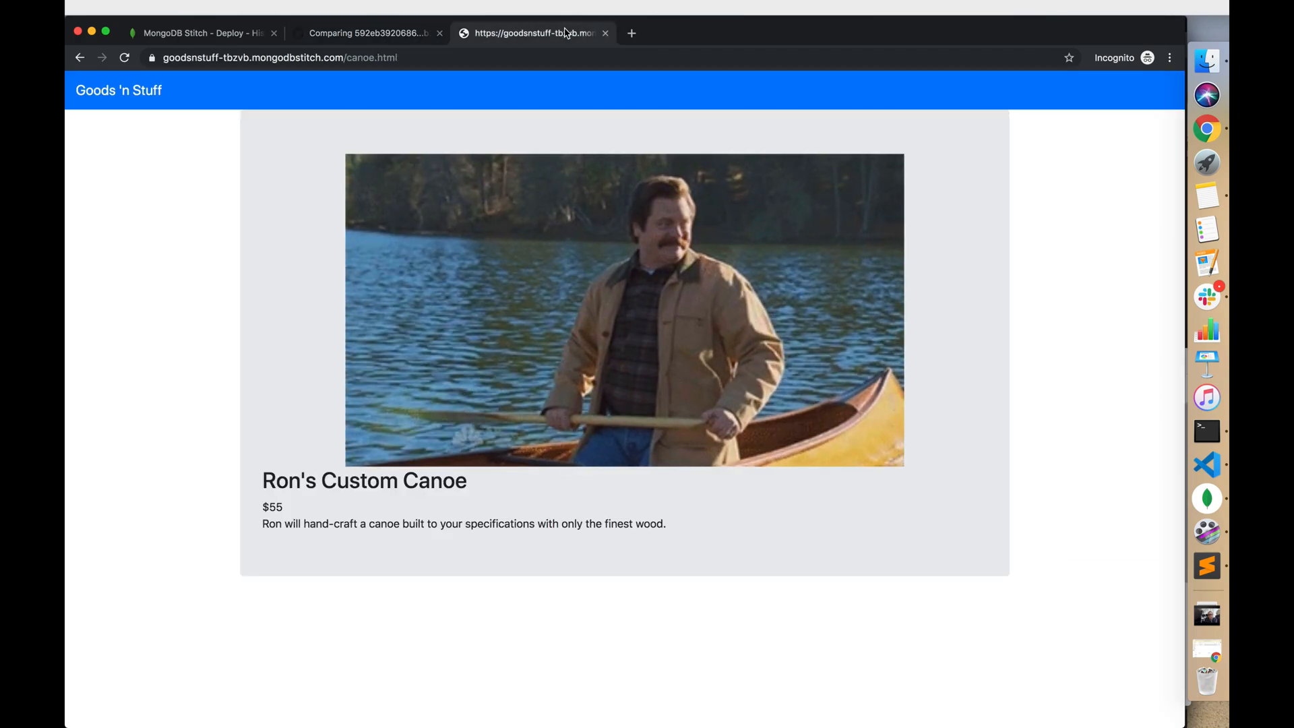
Reload the hosted canoe page until it displays $60
{"action": "left_click", "coordinate": [125, 57]}
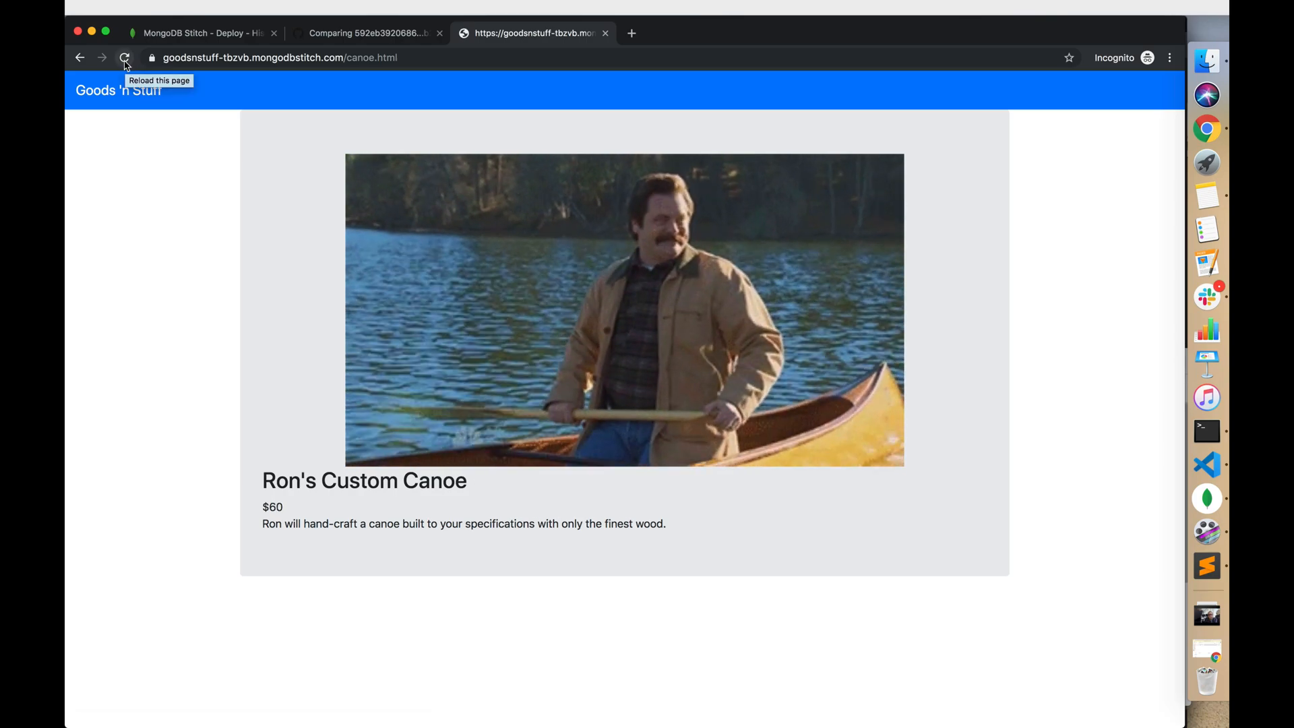
{"action": "left_click", "coordinate": [125, 57]}
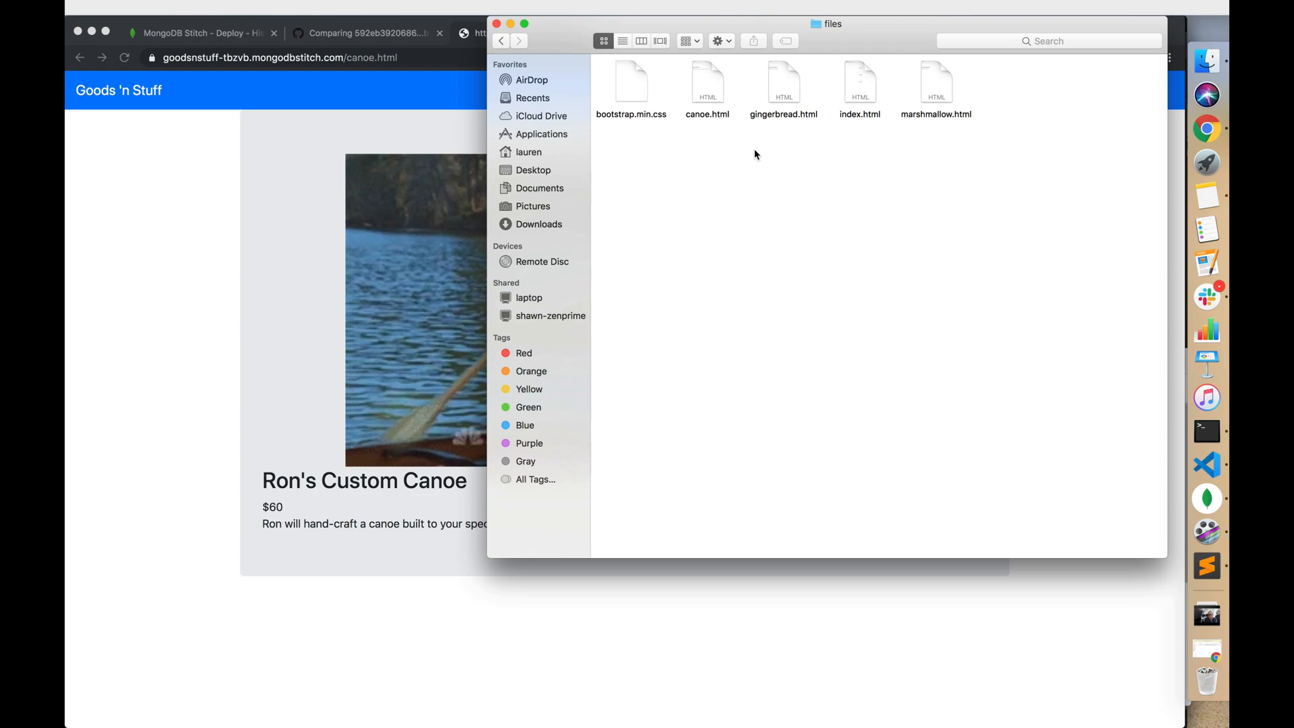
{"action": "mouse_move", "coordinate": [713, 89]}
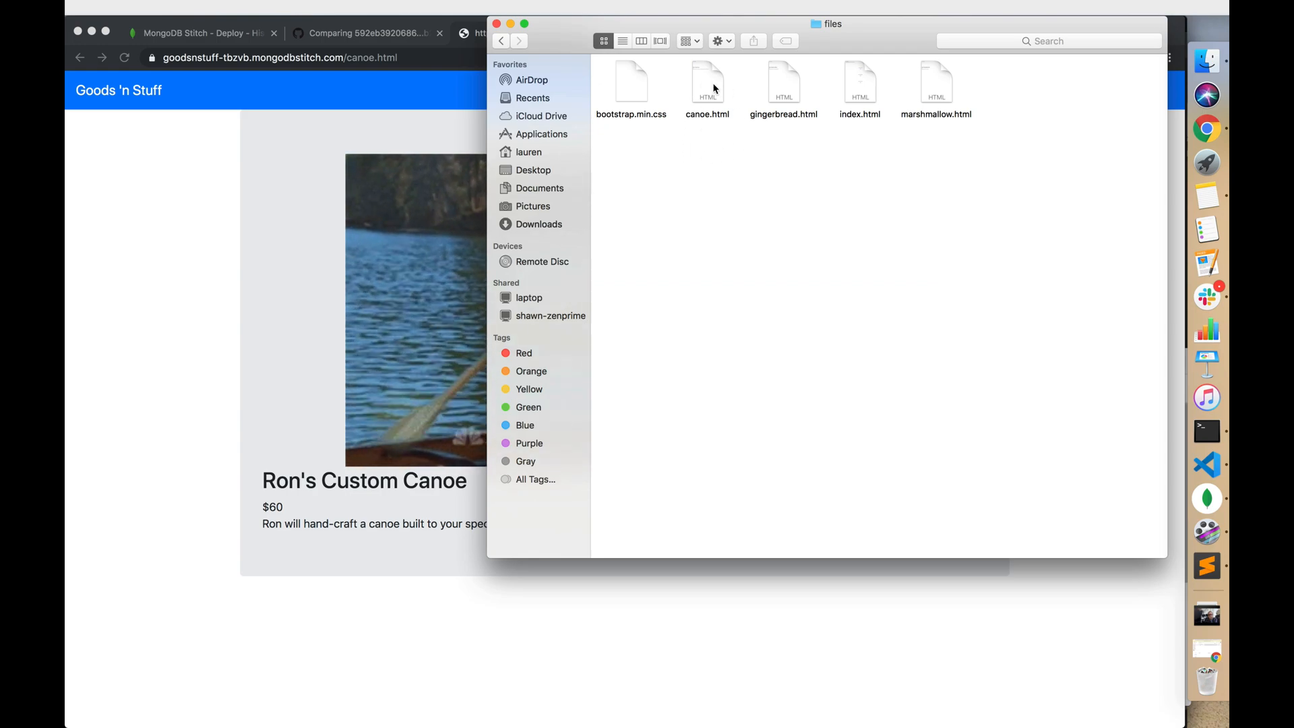
{"action": "mouse_move", "coordinate": [706, 140]}
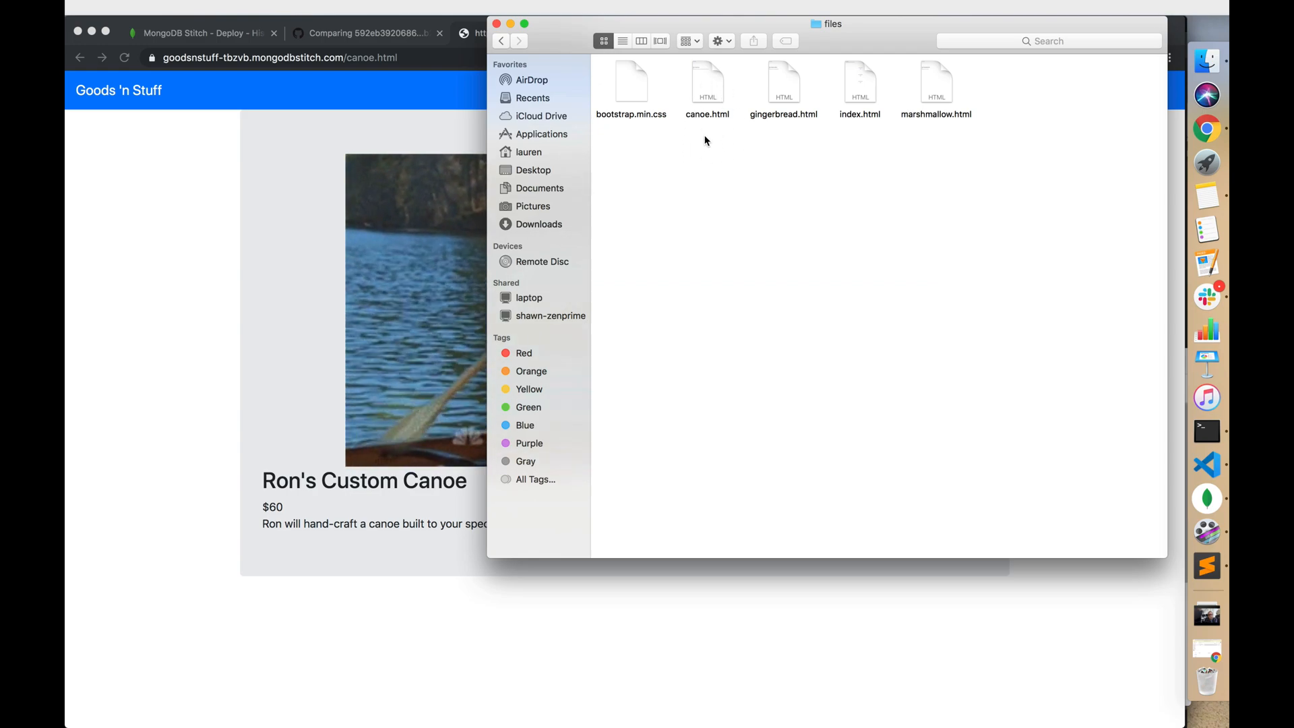
Navigate back from files through hosting to the GoodsNStuff folder
{"action": "left_click", "coordinate": [500, 41]}
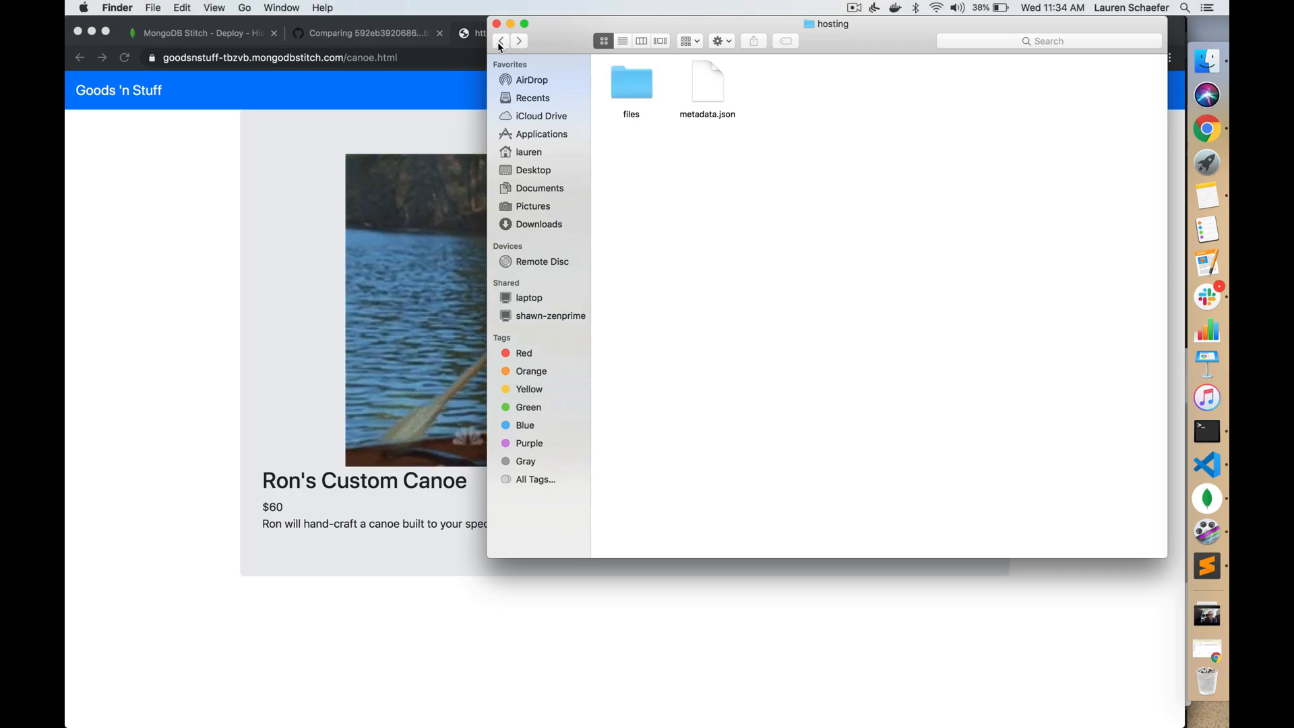
{"action": "left_click", "coordinate": [501, 41]}
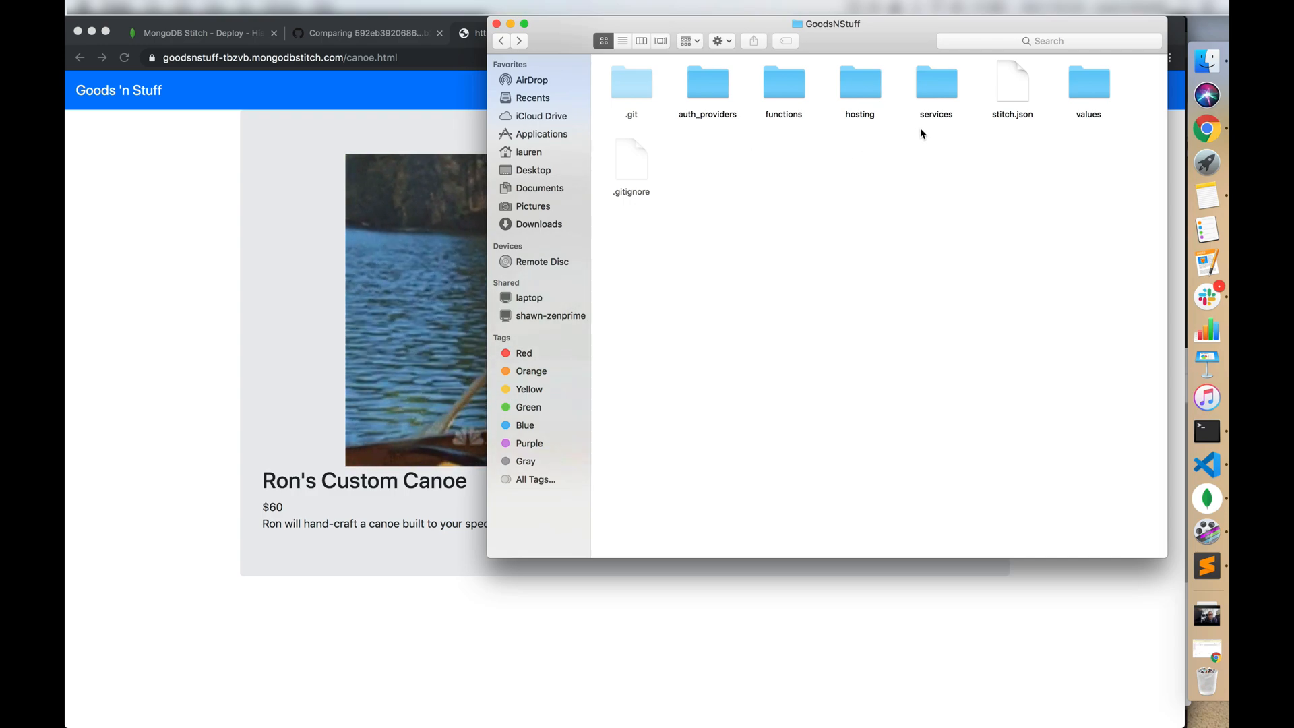
{"action": "mouse_move", "coordinate": [1108, 141]}
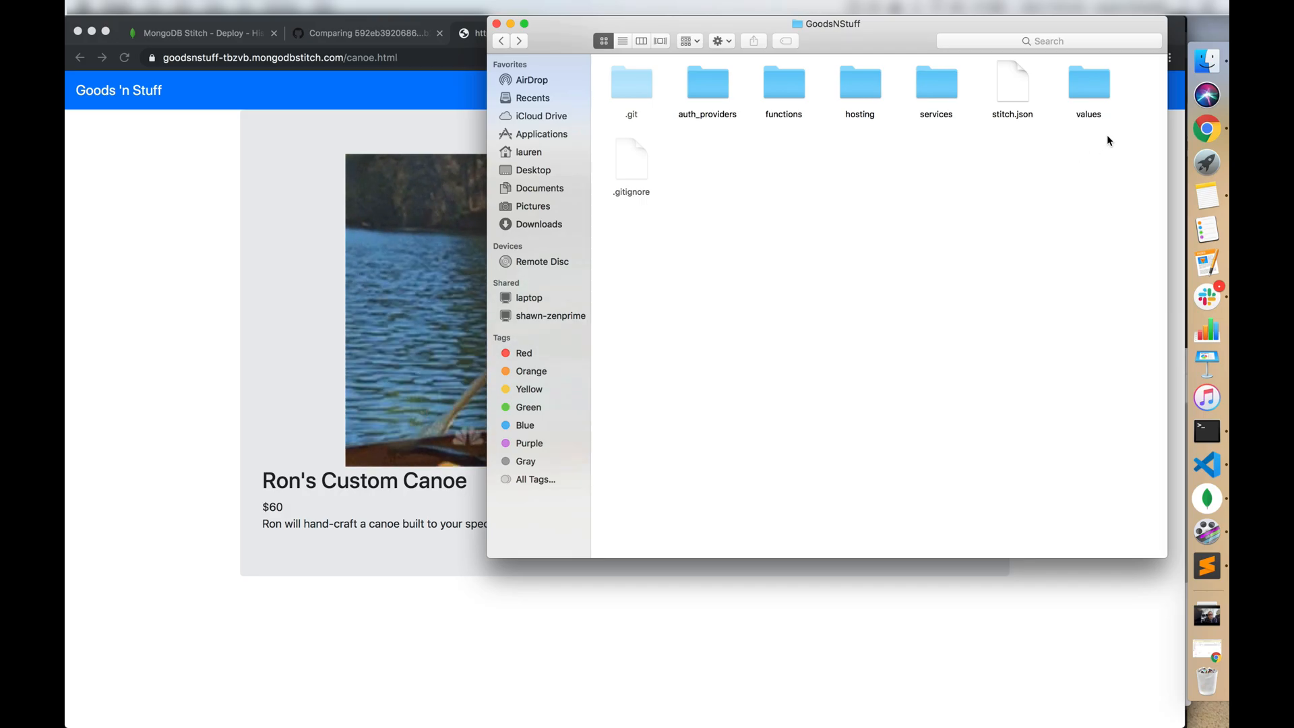